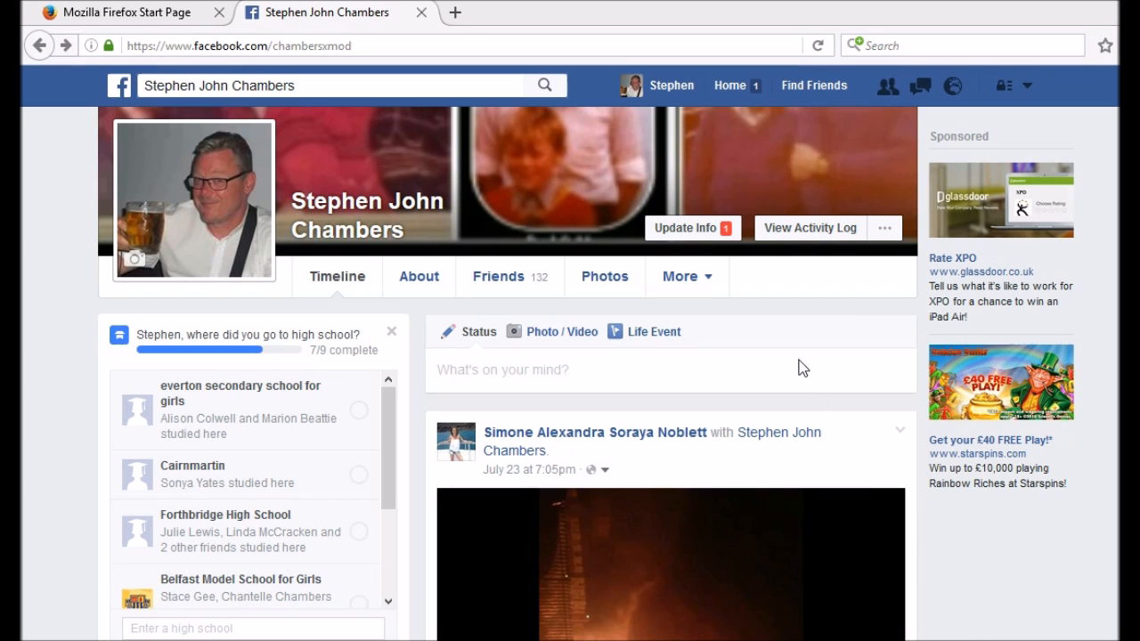
pyautogui.moveTo(47, 399)
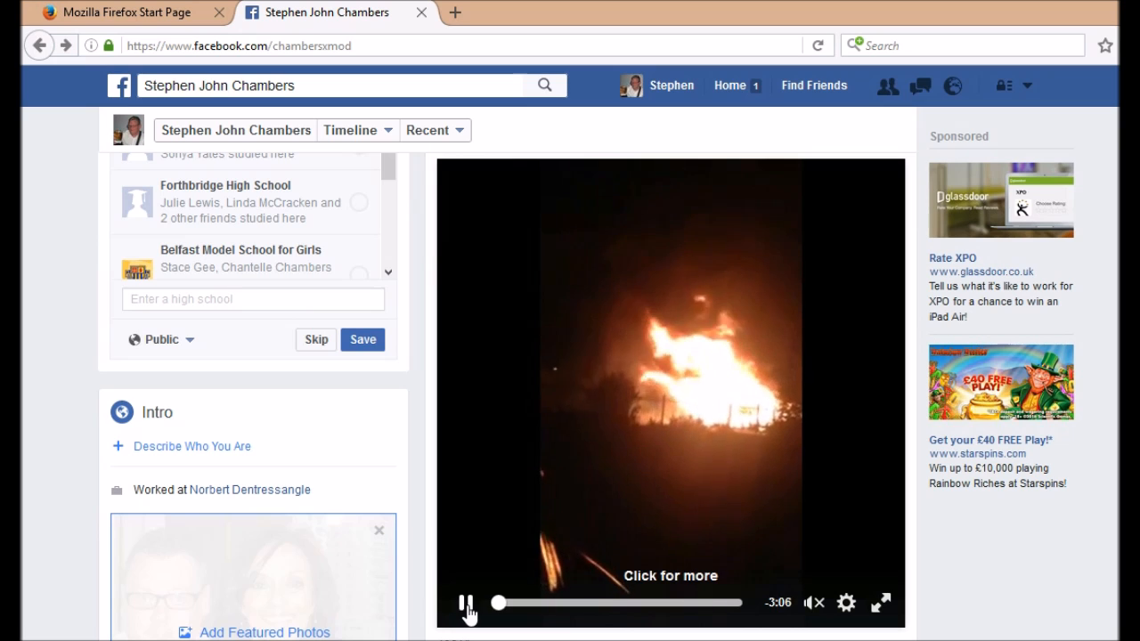
# Step: Pause the bonfire video playing on the profile timeline
pyautogui.click(466, 602)
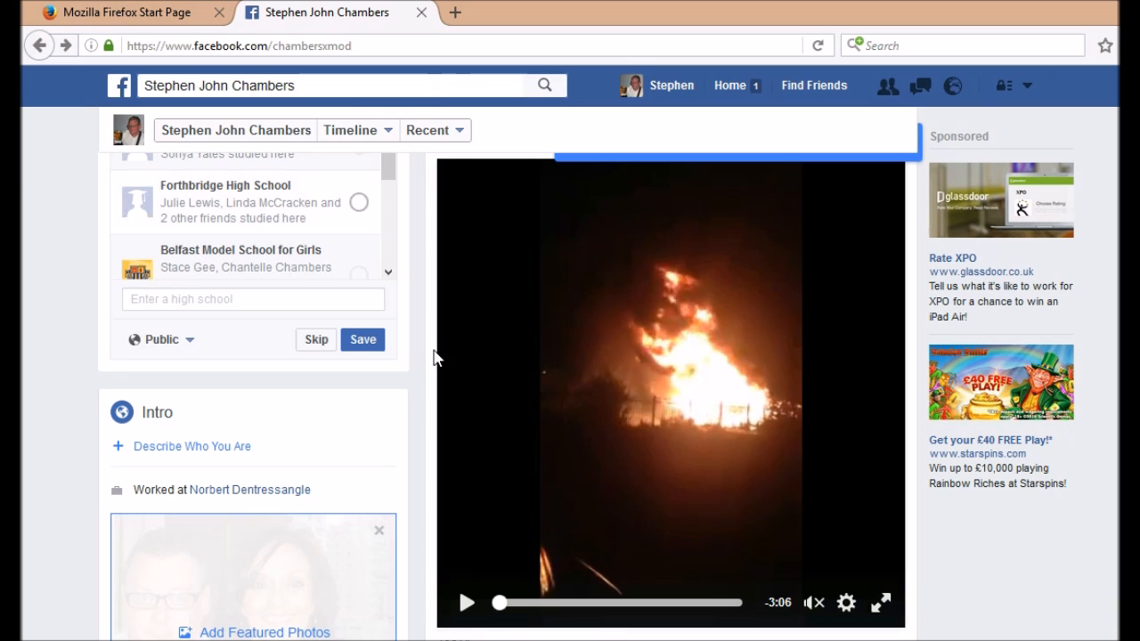
pyautogui.moveTo(721, 317)
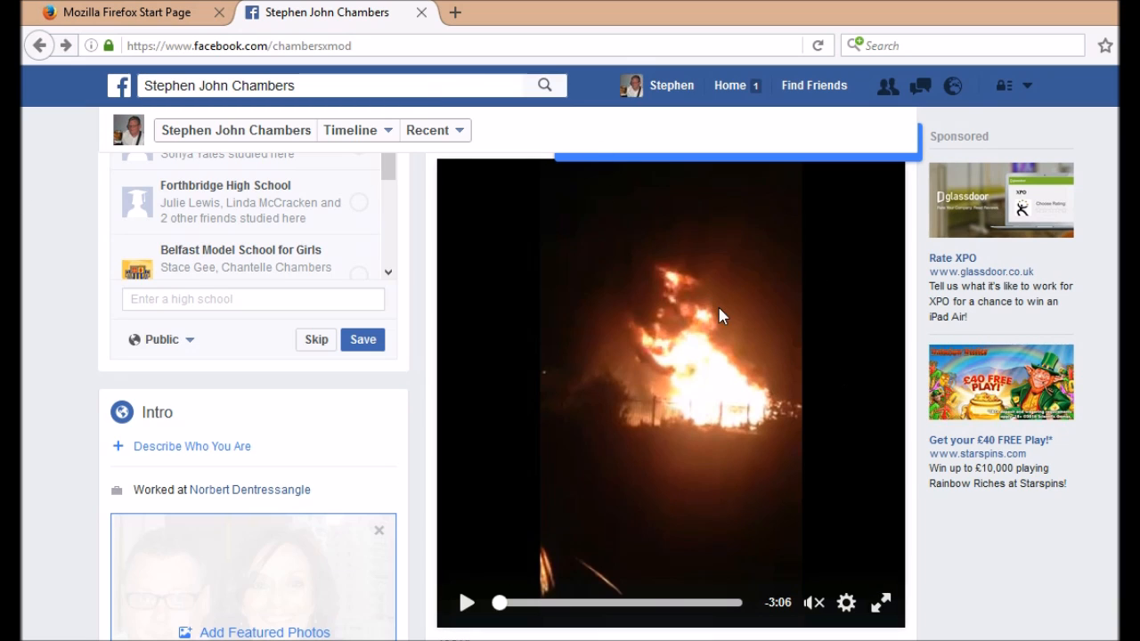
pyautogui.moveTo(588, 520)
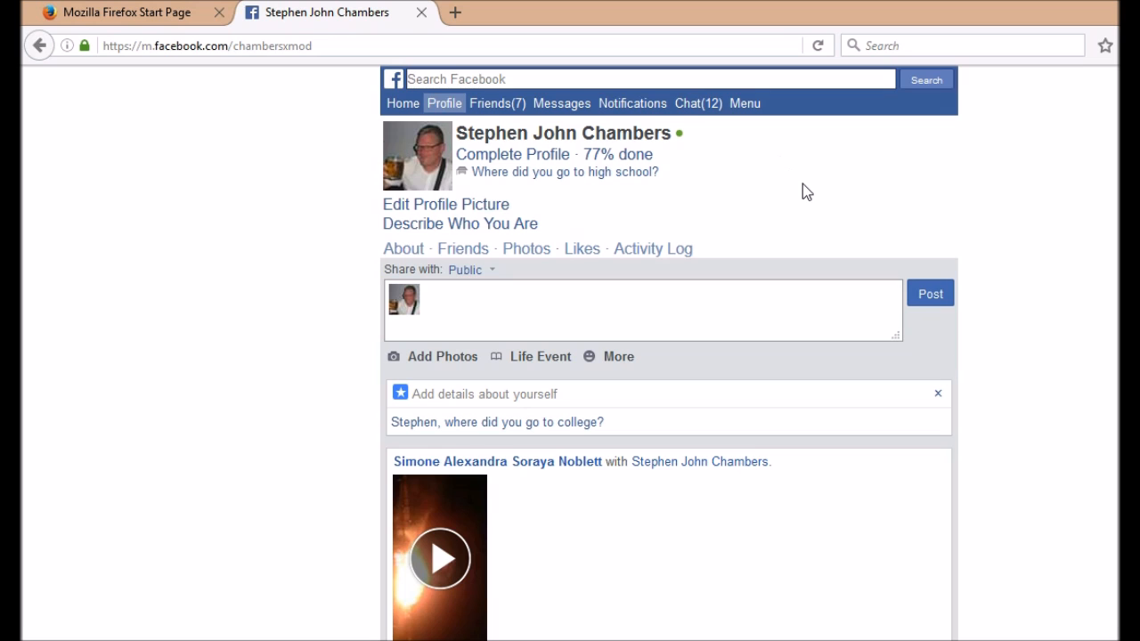
# Step: Scroll the mobile profile down to the two fire video posts
pyautogui.scroll(-3)
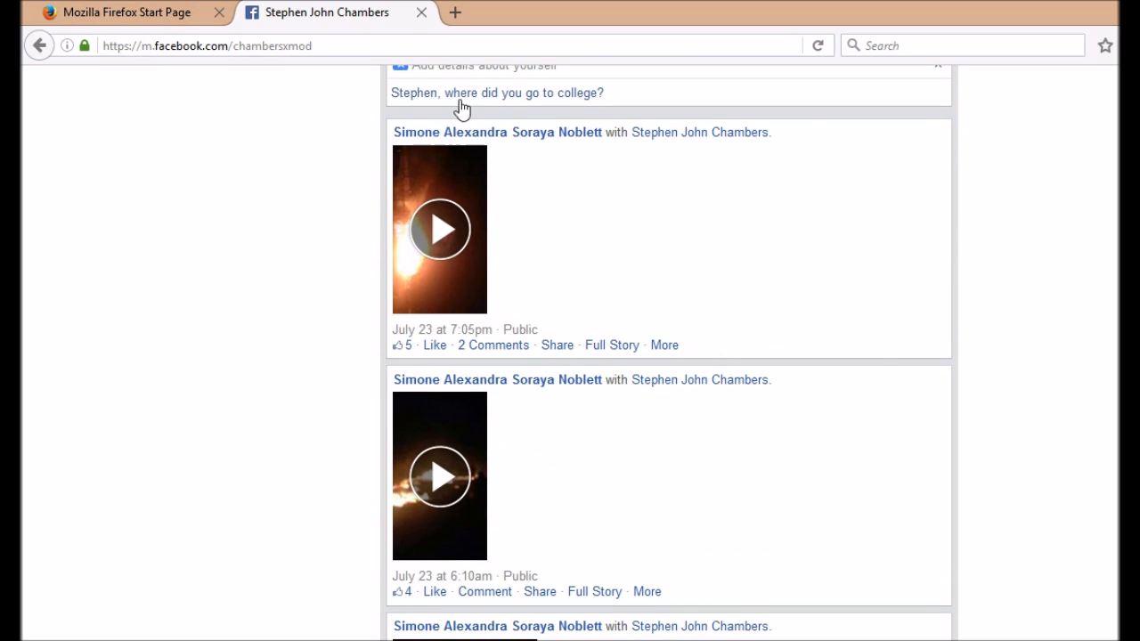
pyautogui.moveTo(431, 247)
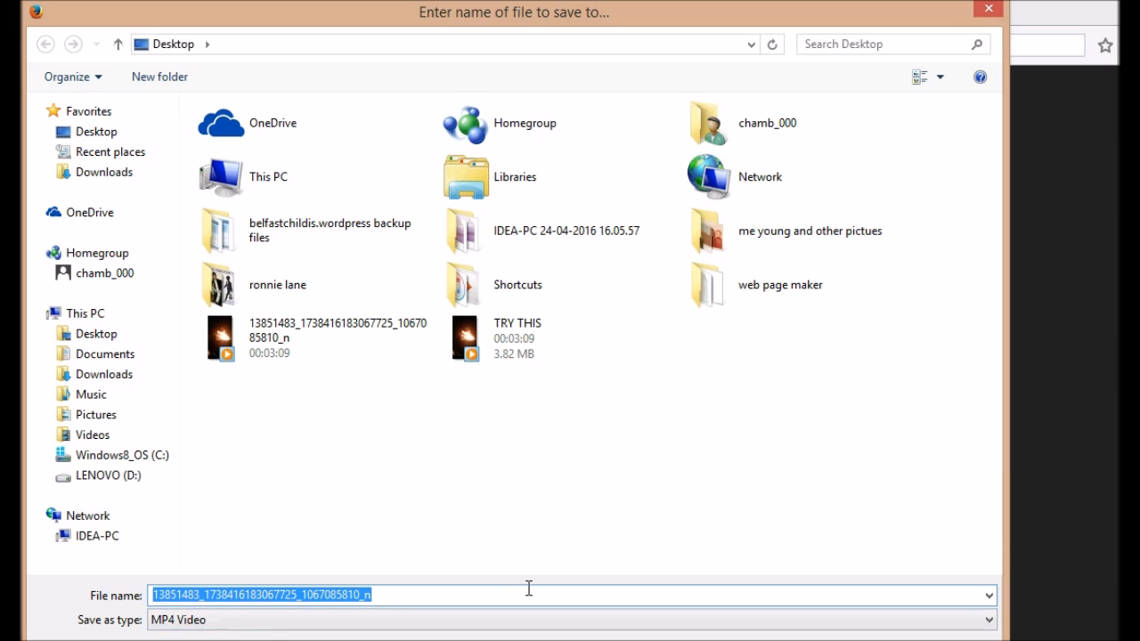
# Step: Name the saved MP4 video 'try this 2' on the Desktop
pyautogui.write('try thi')
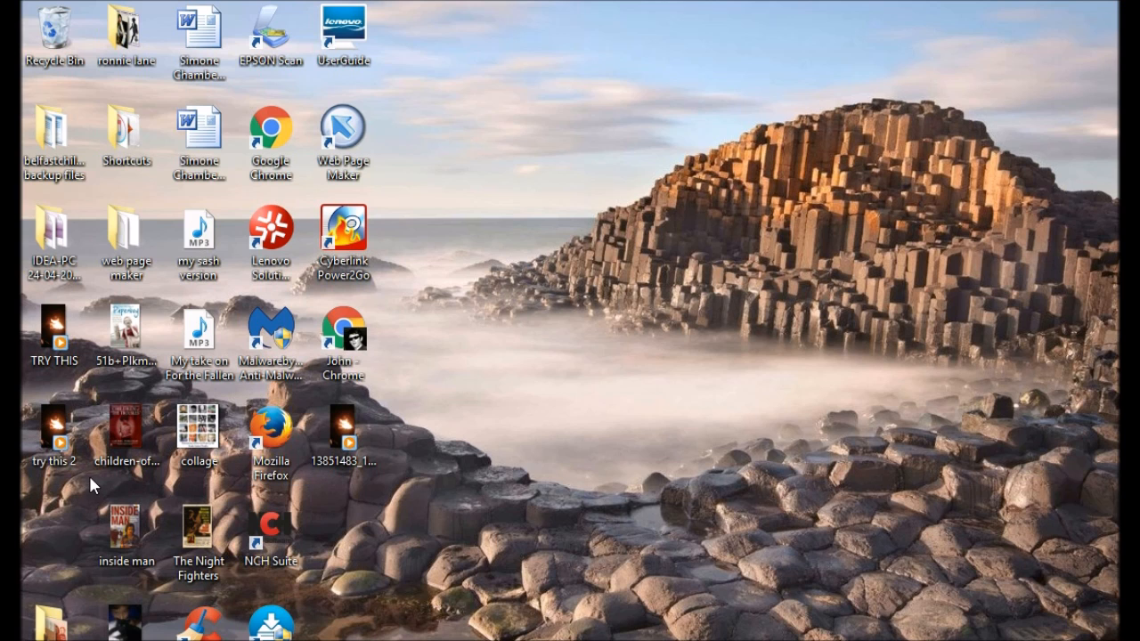
# Step: Play the saved 'try this 2' video from the desktop in Windows Media Player
pyautogui.click(53, 432)
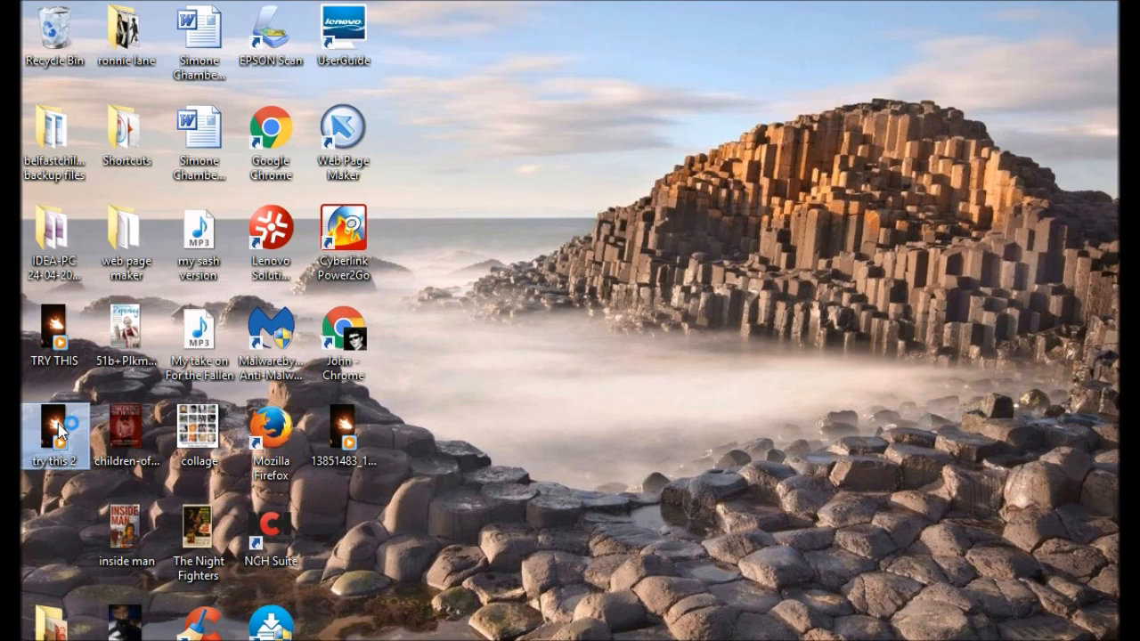
pyautogui.doubleClick(53, 429)
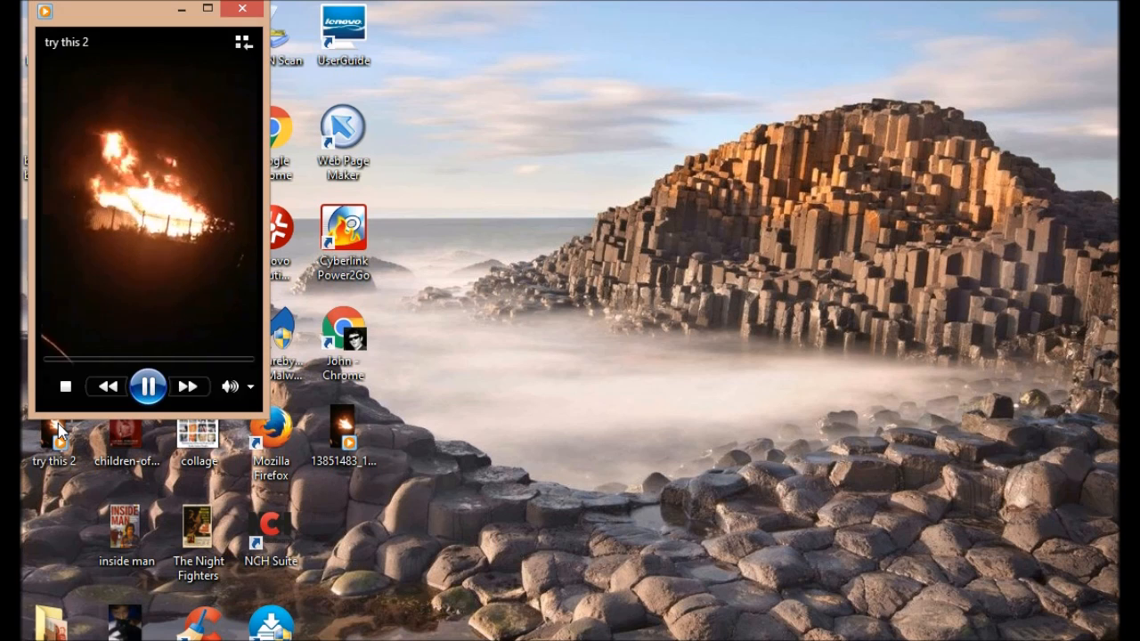